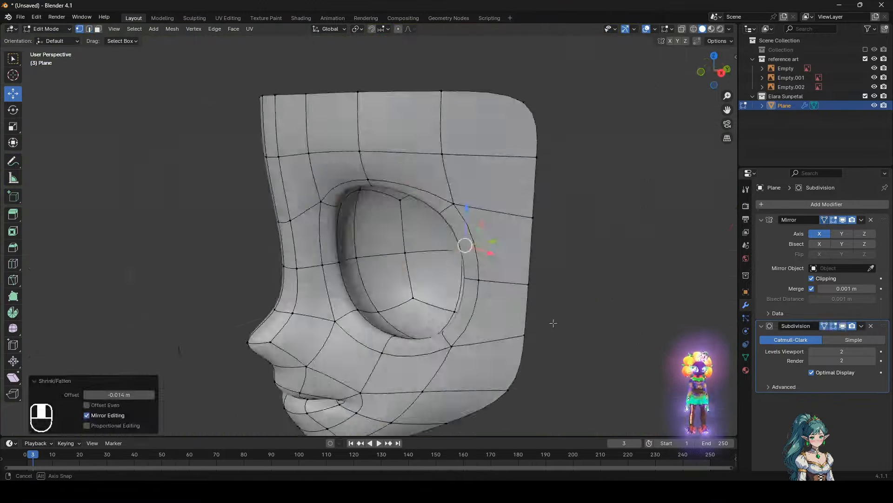
Undo the last edit while shaping the nostril insets on the nose underside.
key(ctrl+z)
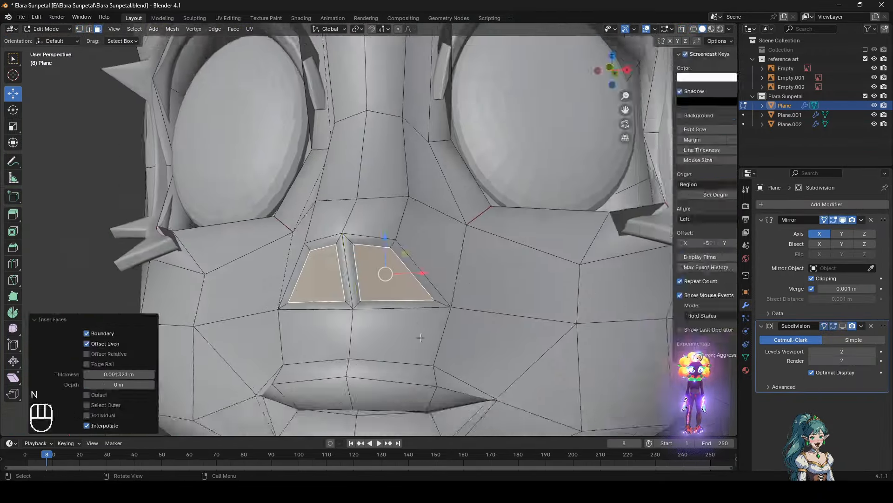
Scale the nostril faces inward and crease the lip loops, undoing stray attempts along the way.
key(s)
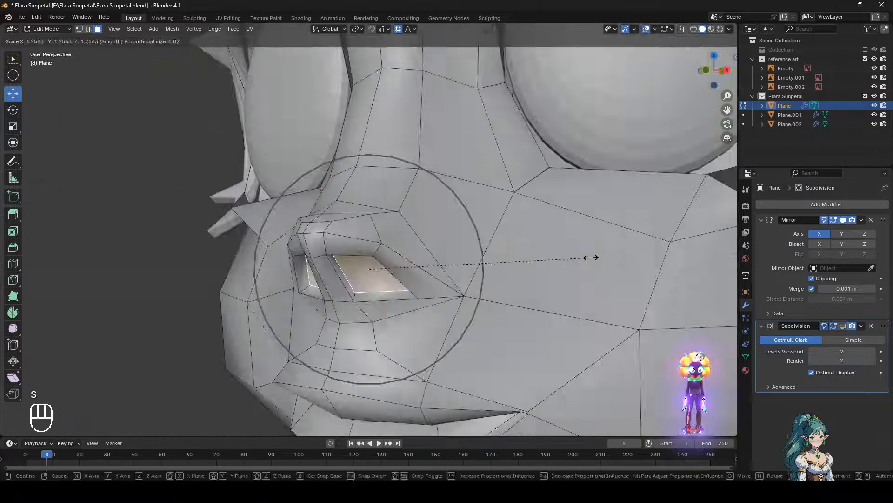
key(ctrl+z)
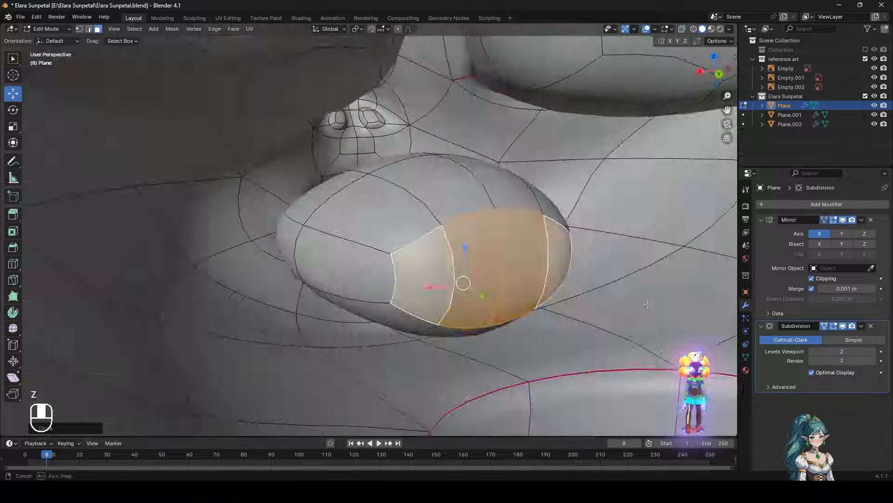
key(shift+e)
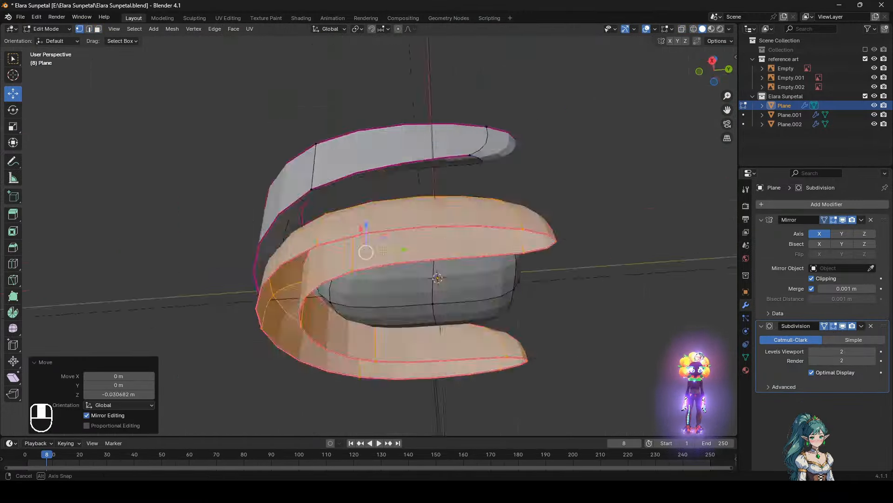
key(ctrl+z)
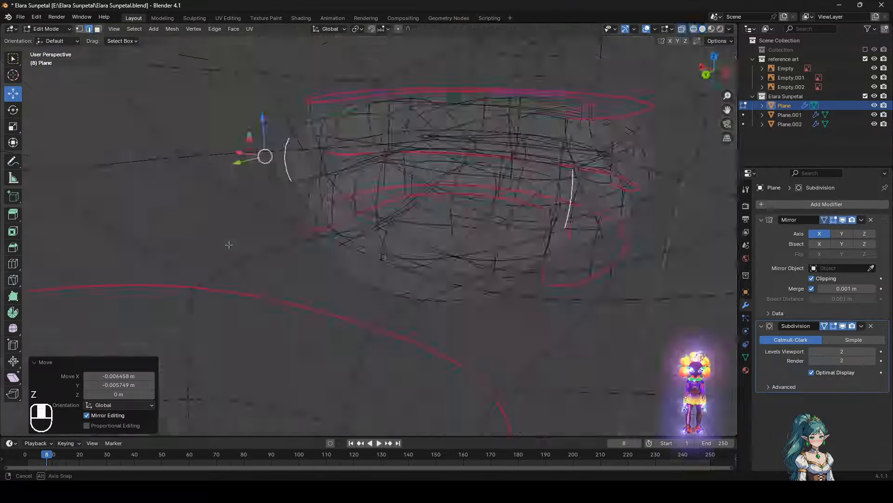
key(ctrl+z)
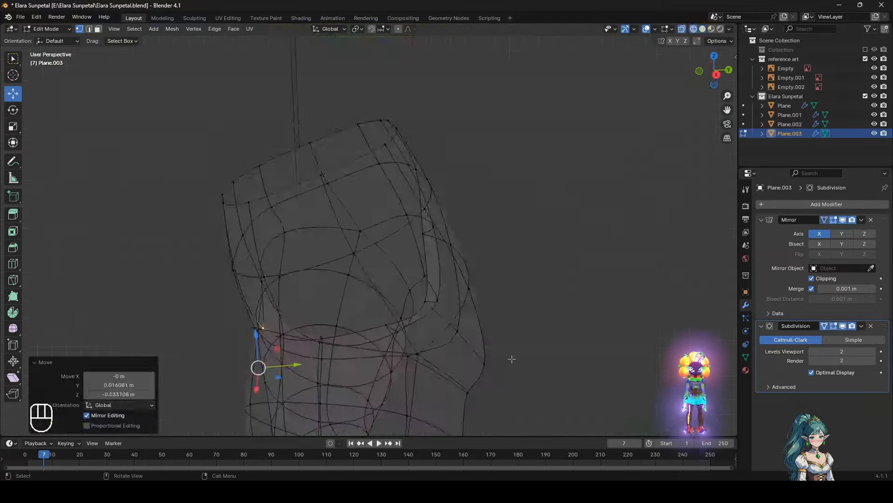
Enter Edit Mode on the NURBS path to shape its control points into petal strands.
key(Tab)
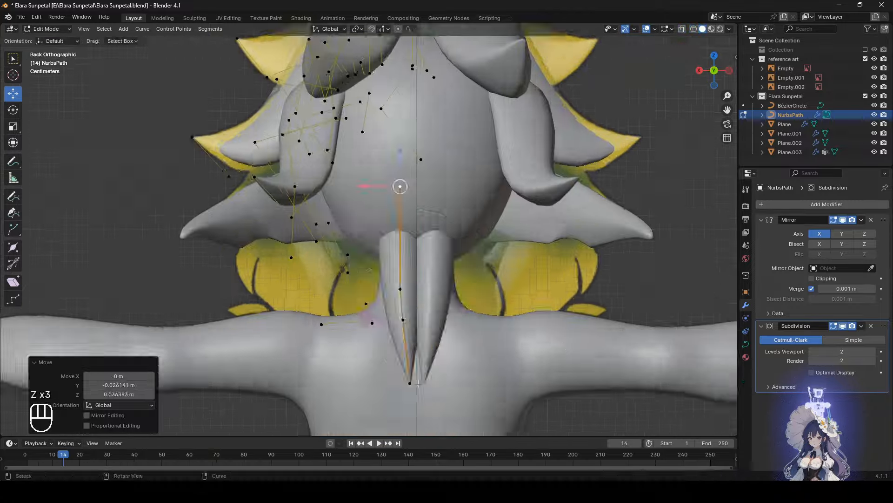
Move extruded control points to fan new hair strands down toward the shoulders.
key(g)
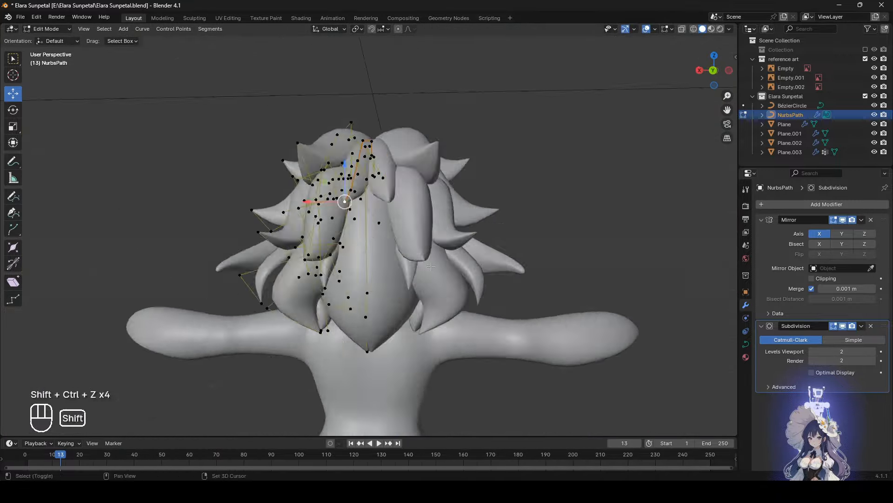
key(g)
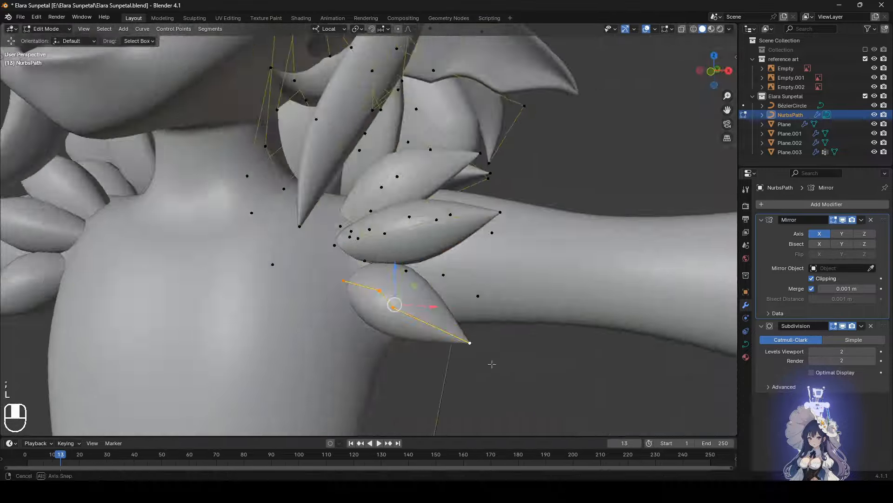
Undo a stray move, tilt the lower strand points, and add the new NurbsPath.001 curve.
key(ctrl+z)
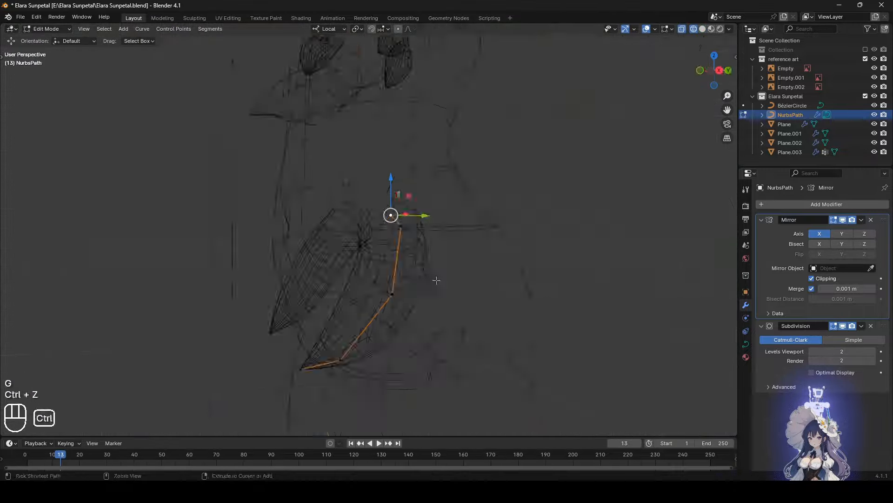
key(ctrl+t)
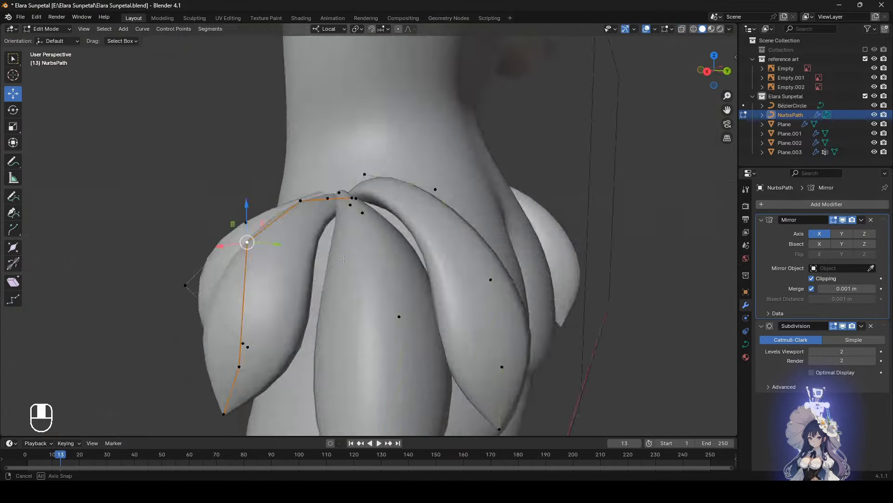
click(797, 114)
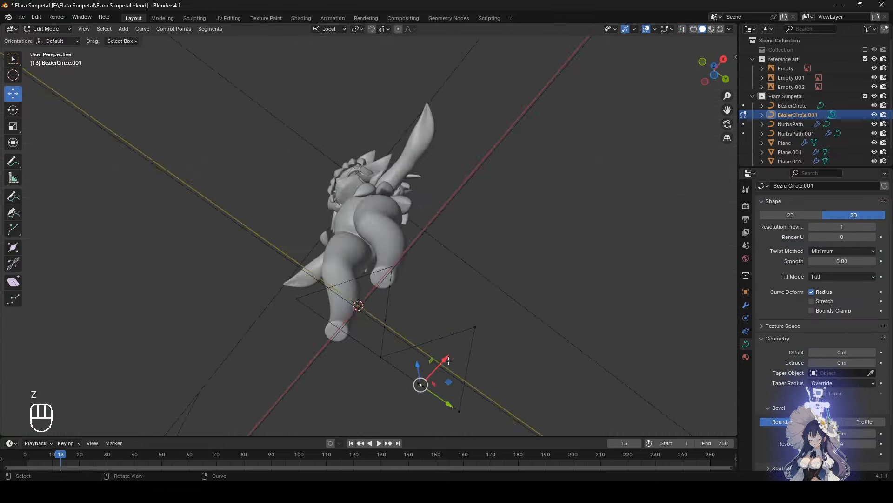